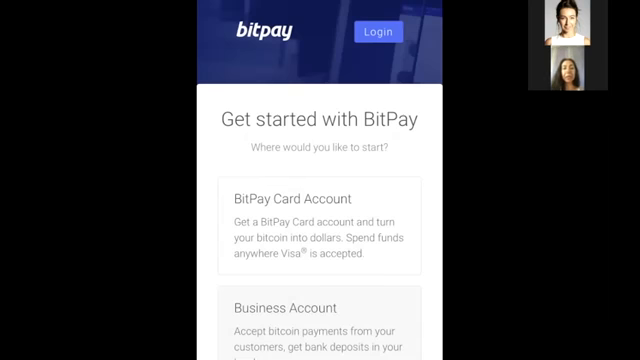
Review the Get started account types and go to the Get a Bitcoin Wallet page
{"action": "scroll", "scroll_direction": "down", "scroll_amount": 3}
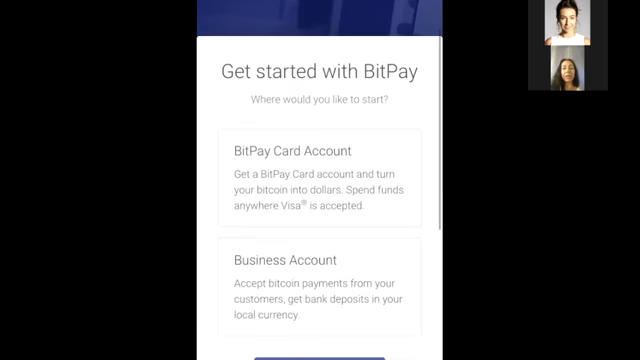
{"action": "scroll", "scroll_direction": "down", "scroll_amount": 3}
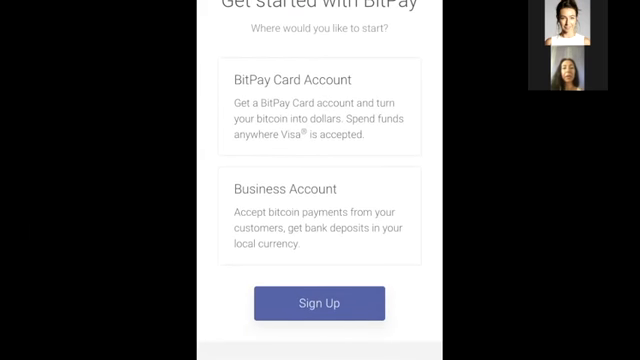
{"action": "scroll", "scroll_direction": "down", "scroll_amount": 3}
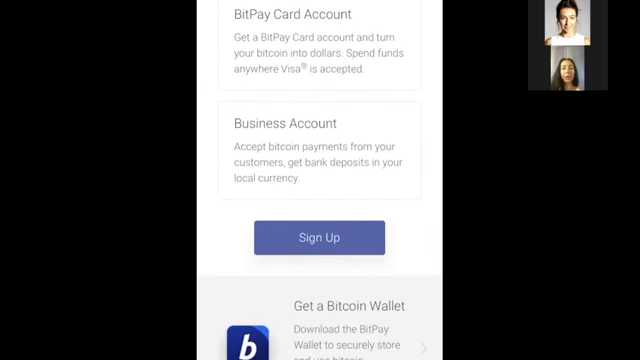
{"action": "scroll", "scroll_direction": "down", "scroll_amount": 3}
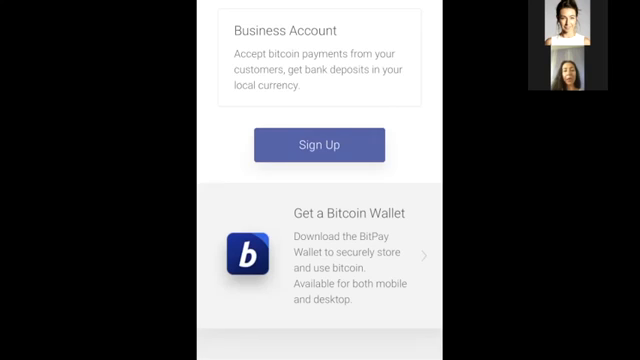
{"action": "left_click", "coordinate": [336, 144]}
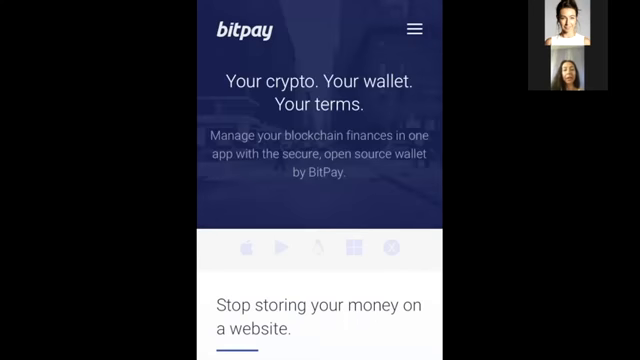
Scroll the wallet page to the Download Anywhere platform options
{"action": "scroll", "scroll_direction": "down", "scroll_amount": 3}
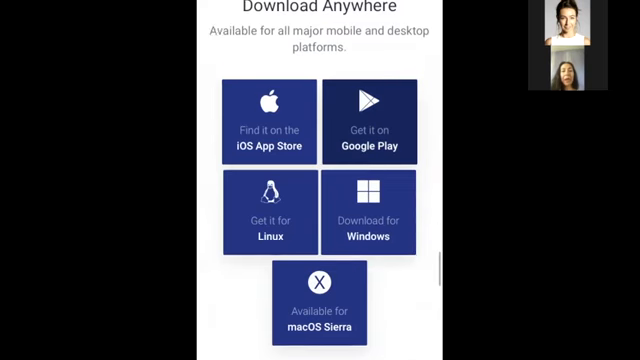
{"action": "scroll", "scroll_direction": "up", "scroll_amount": 3}
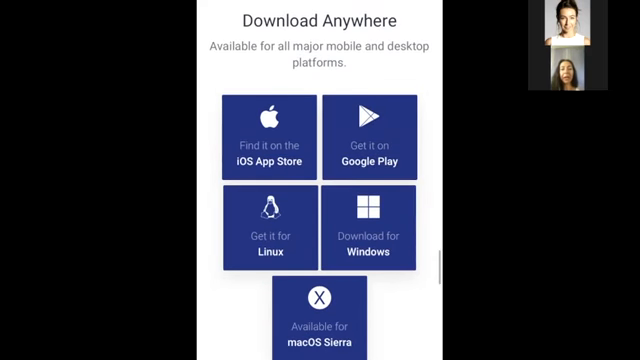
{"action": "scroll", "scroll_direction": "down", "scroll_amount": 3}
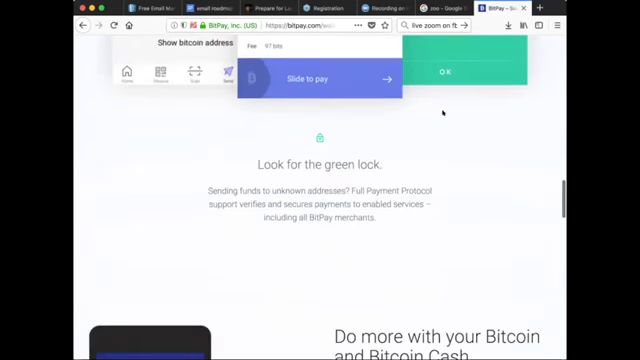
Reach the GitHub bitpay/copay v4.4.0 Downloads section via the macOS Sierra option
{"action": "scroll", "scroll_direction": "down", "scroll_amount": 3}
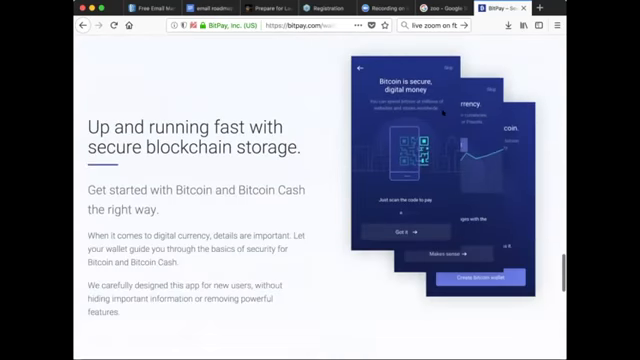
{"action": "scroll", "scroll_direction": "down", "scroll_amount": 3}
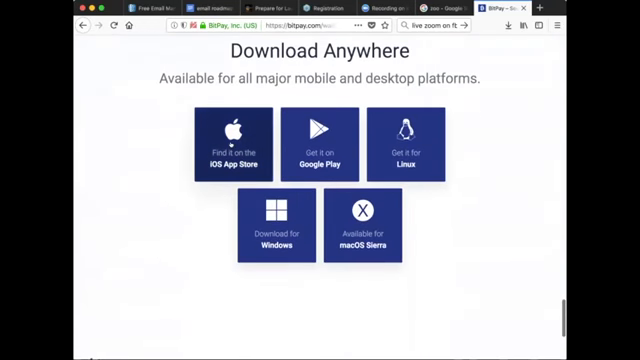
{"action": "mouse_move", "coordinate": [232, 138]}
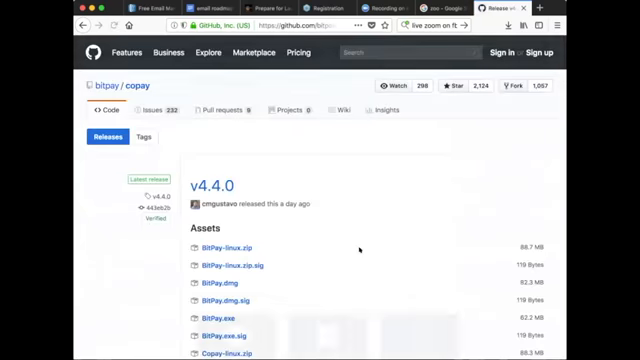
{"action": "scroll", "scroll_direction": "down", "scroll_amount": 3}
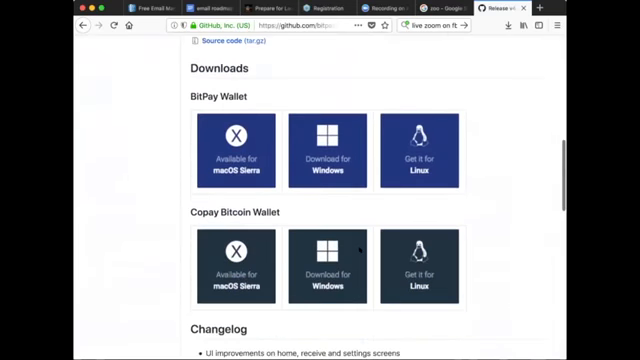
{"action": "scroll", "scroll_direction": "down", "scroll_amount": 3}
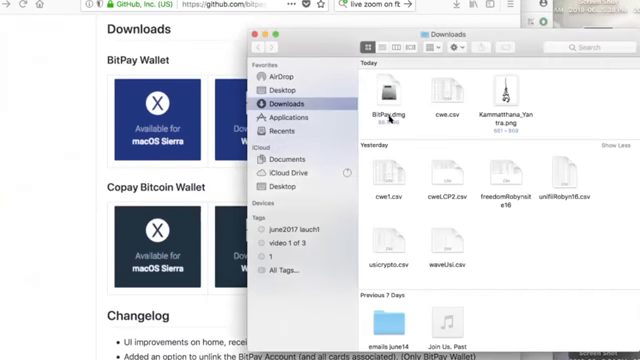
Mount BitPay.dmg from Downloads and copy BitPay into the Applications folder
{"action": "left_click", "coordinate": [382, 104]}
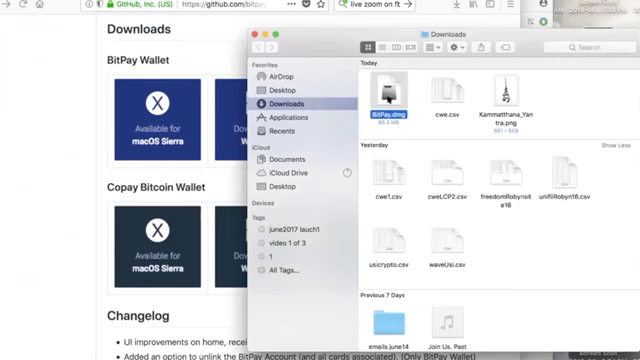
{"action": "double_click", "coordinate": [376, 102]}
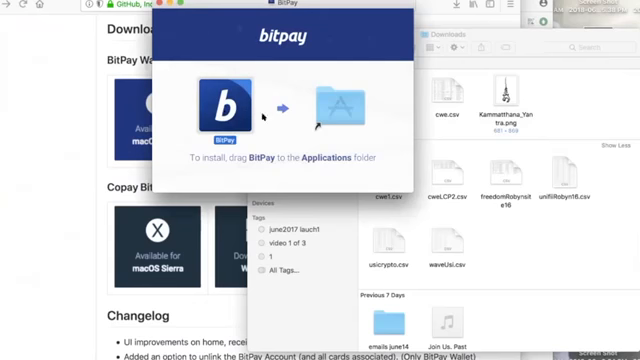
{"action": "mouse_move", "coordinate": [340, 104]}
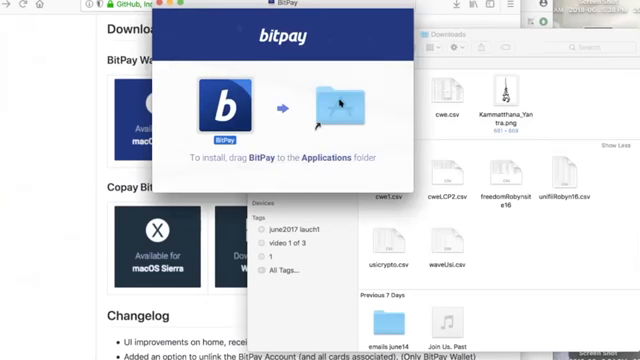
{"action": "left_click_drag", "start_coordinate": [216, 108], "coordinate": [340, 108]}
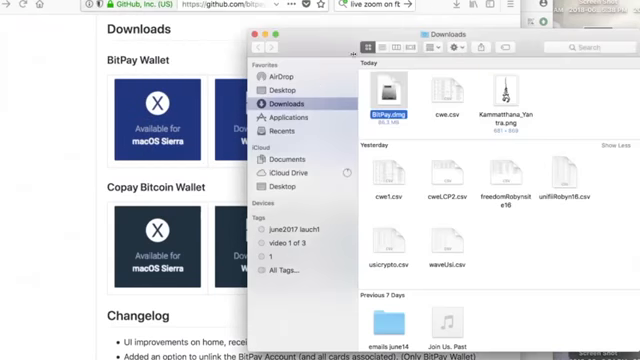
Launch BitPay from Applications and dismiss the unidentified-developer warning
{"action": "left_click", "coordinate": [296, 118]}
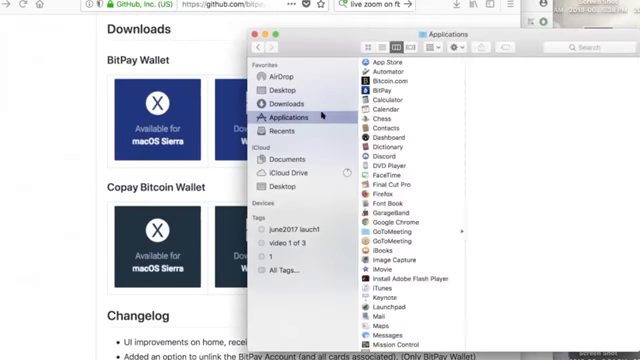
{"action": "scroll", "scroll_direction": "down", "scroll_amount": 3}
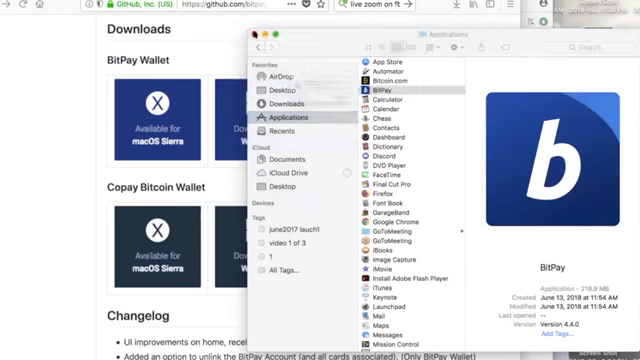
{"action": "double_click", "coordinate": [378, 92]}
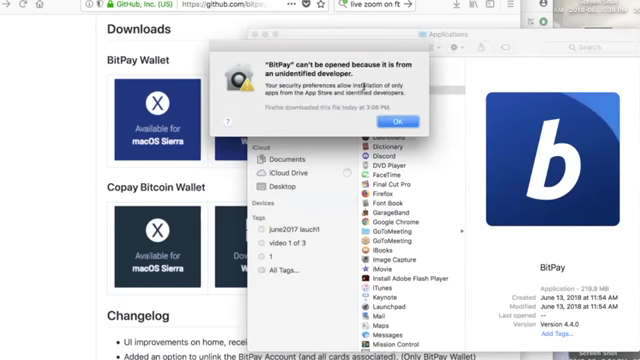
{"action": "left_click", "coordinate": [400, 120]}
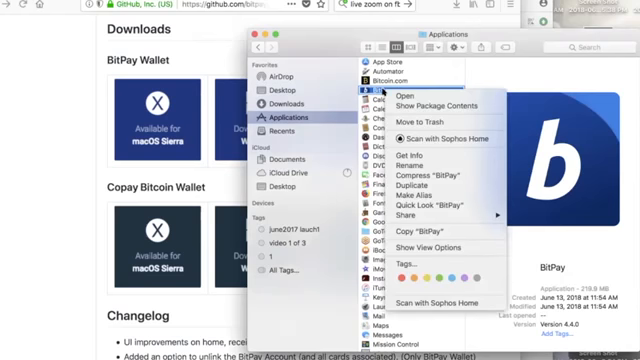
{"action": "mouse_move", "coordinate": [410, 158]}
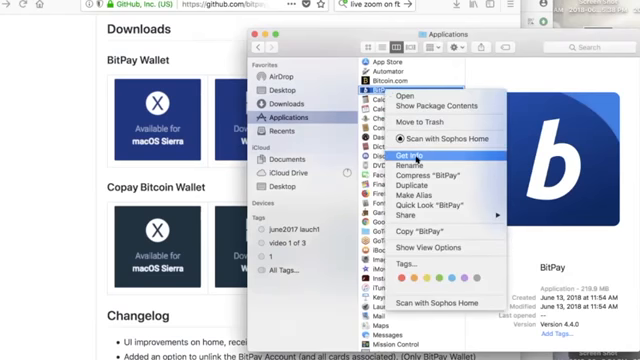
{"action": "mouse_move", "coordinate": [400, 94]}
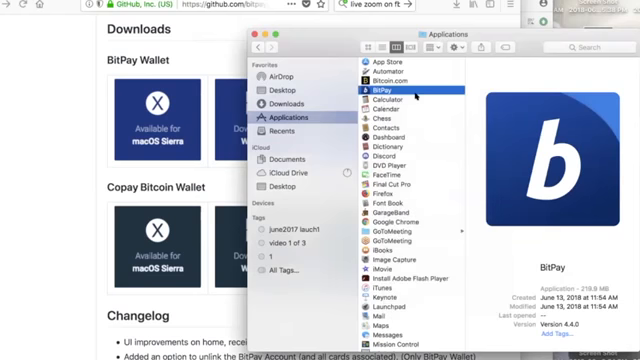
Launch BitPay and choose Get started on its welcome screen
{"action": "double_click", "coordinate": [388, 92]}
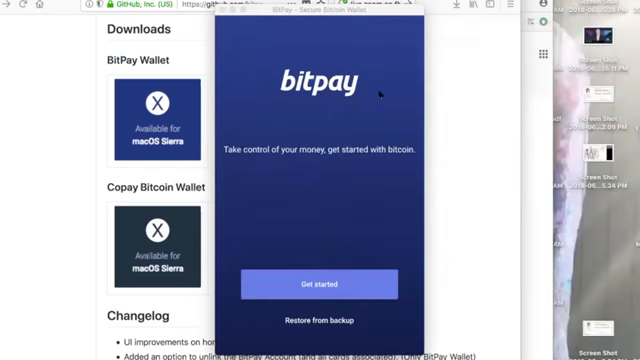
{"action": "mouse_move", "coordinate": [332, 240]}
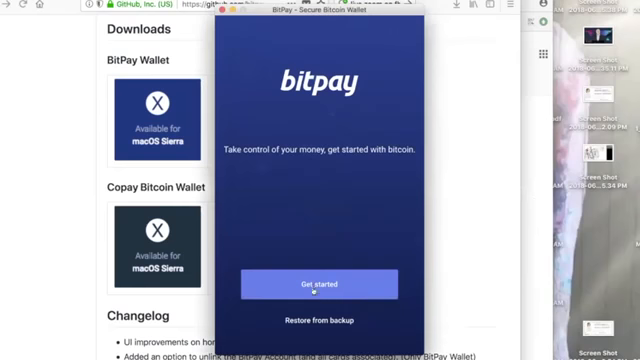
{"action": "left_click", "coordinate": [320, 284]}
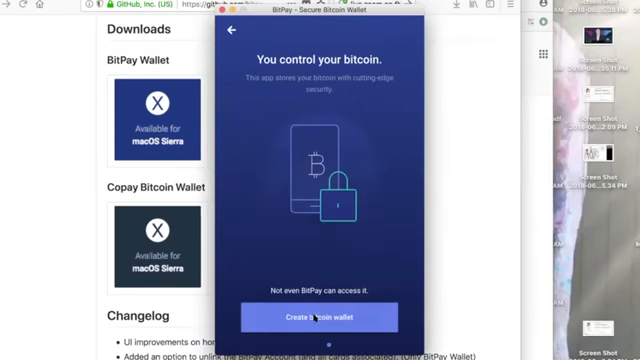
Create a bitcoin wallet and choose Yes to password protection
{"action": "left_click", "coordinate": [318, 316]}
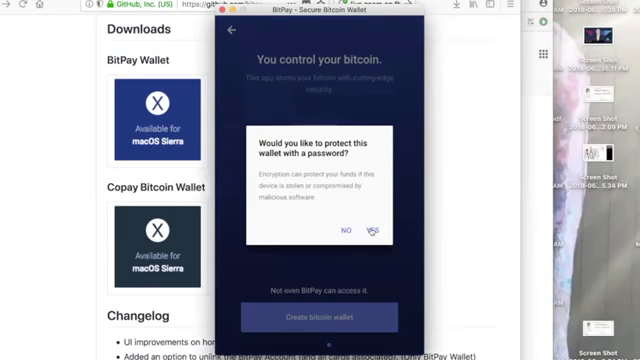
{"action": "left_click", "coordinate": [376, 232]}
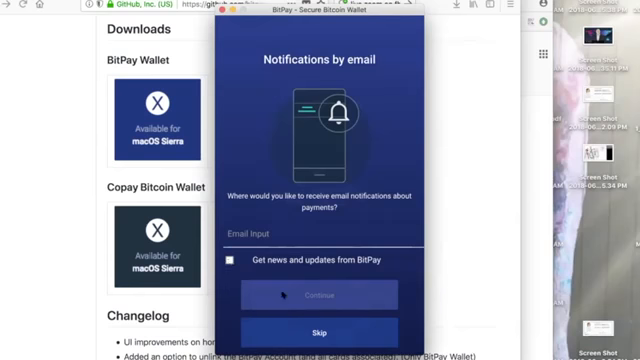
Skip email notifications and start the wallet backup
{"action": "left_click", "coordinate": [230, 262]}
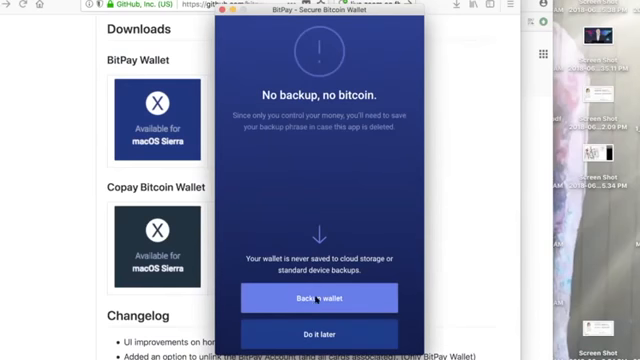
{"action": "left_click", "coordinate": [300, 296]}
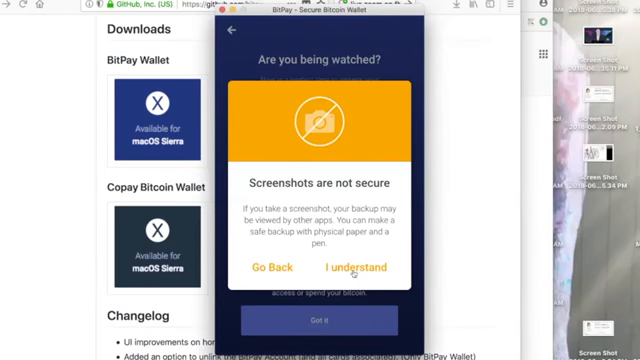
Acknowledge the screenshot warning, set the encrypt password, and confirm the recovery phrase is written down
{"action": "left_click", "coordinate": [348, 268]}
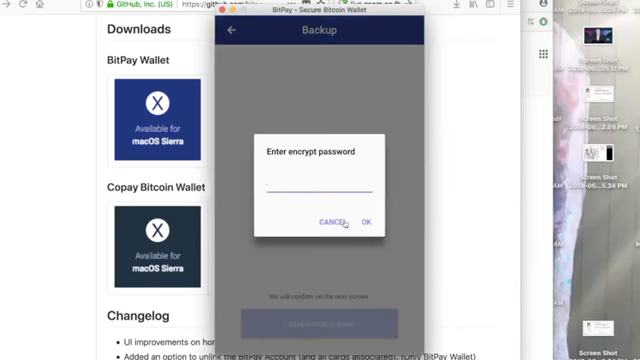
{"action": "type", "text": "x"}
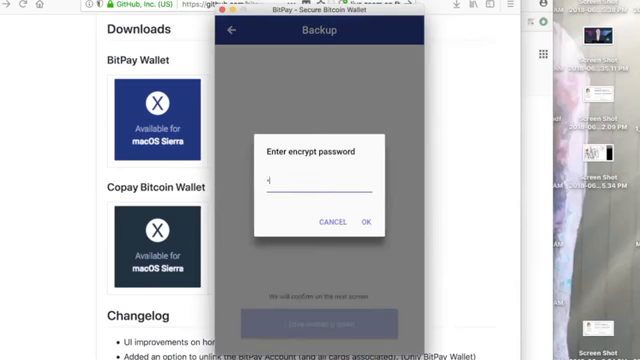
{"action": "type", "text": "*"}
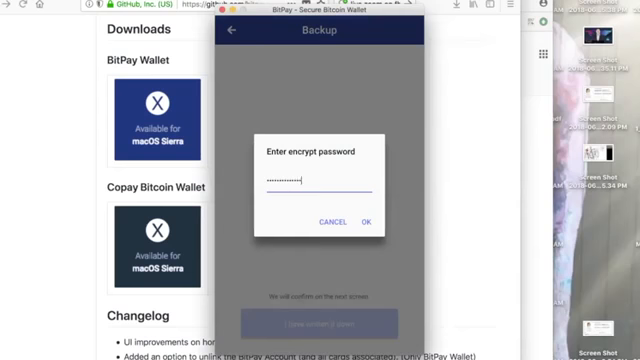
{"action": "left_click", "coordinate": [372, 220]}
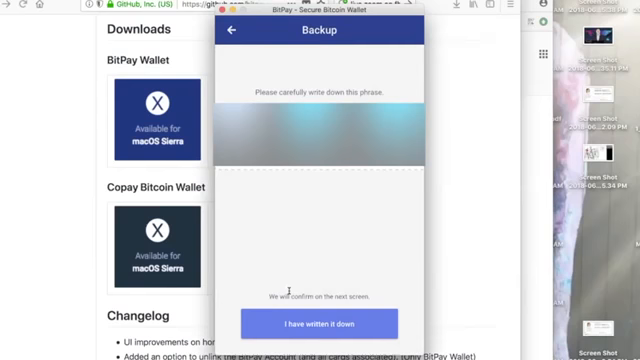
{"action": "left_click", "coordinate": [330, 322]}
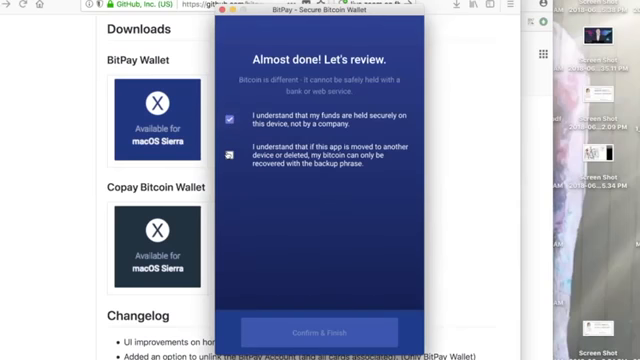
Accept the review statements and Terms of Use, then Confirm & Finish to ready the wallet
{"action": "left_click", "coordinate": [228, 152]}
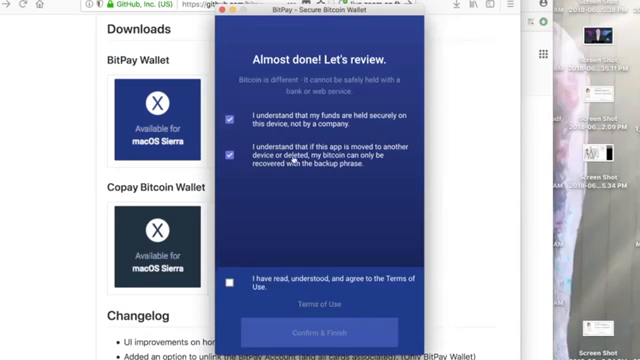
{"action": "mouse_move", "coordinate": [340, 184]}
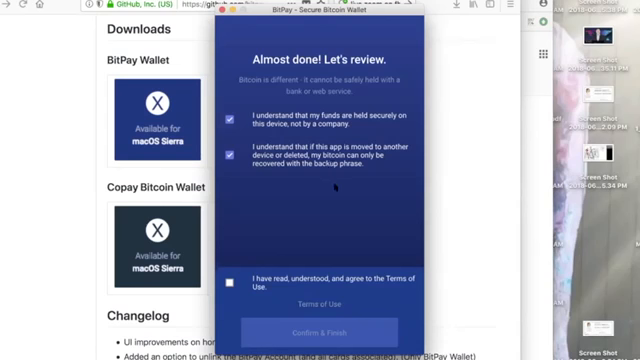
{"action": "left_click", "coordinate": [228, 288]}
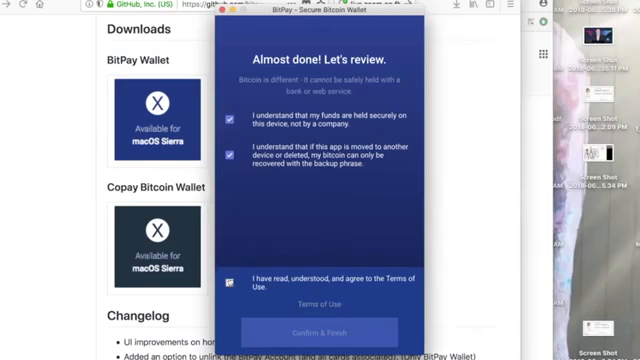
{"action": "left_click", "coordinate": [332, 330]}
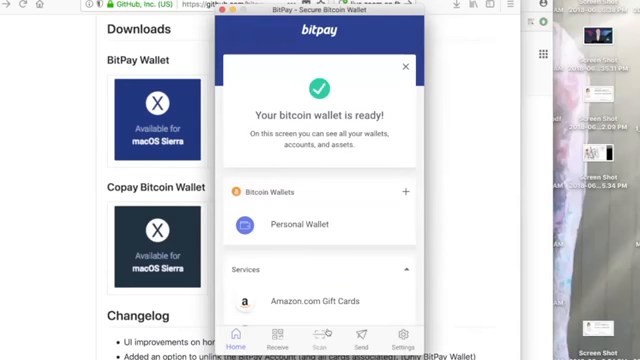
Show the Personal Wallet's receive screen with its bitcoin address and QR code
{"action": "scroll", "scroll_direction": "down", "scroll_amount": 3}
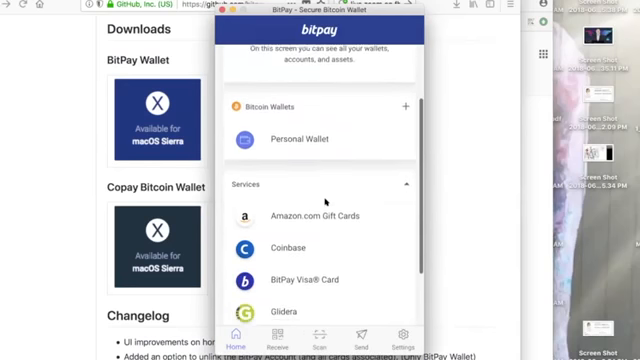
{"action": "scroll", "scroll_direction": "down", "scroll_amount": 3}
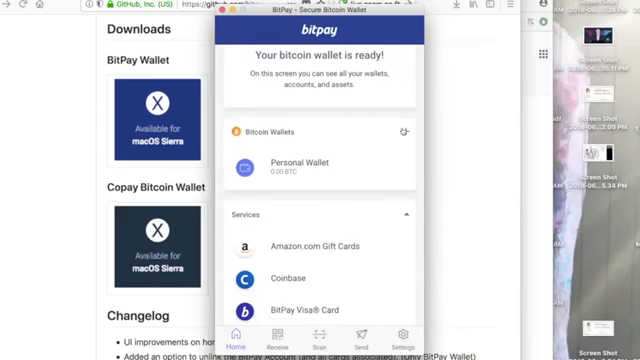
{"action": "scroll", "scroll_direction": "down", "scroll_amount": 3}
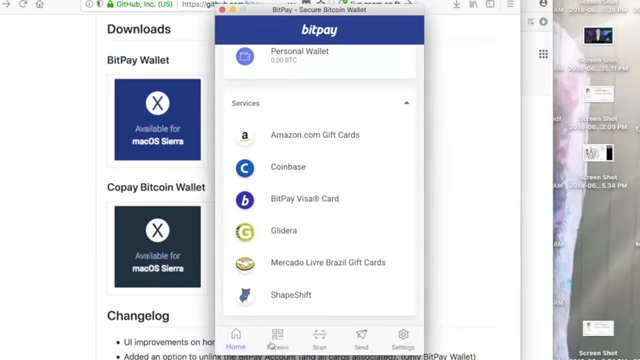
{"action": "left_click", "coordinate": [276, 334]}
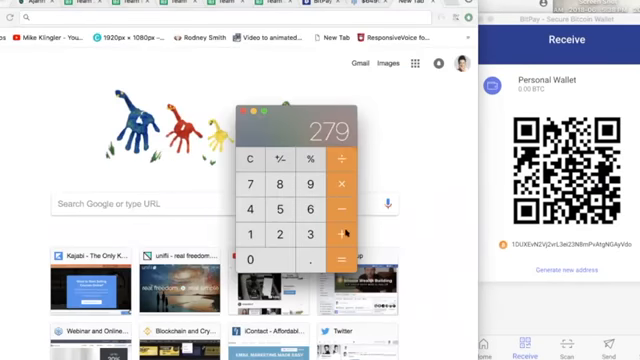
{"action": "mouse_move", "coordinate": [296, 188]}
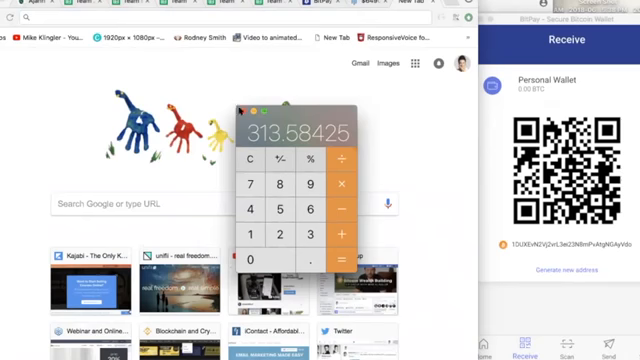
Close the Calculator after working out the amount, leaving the BitPay receive screen
{"action": "left_click", "coordinate": [262, 110]}
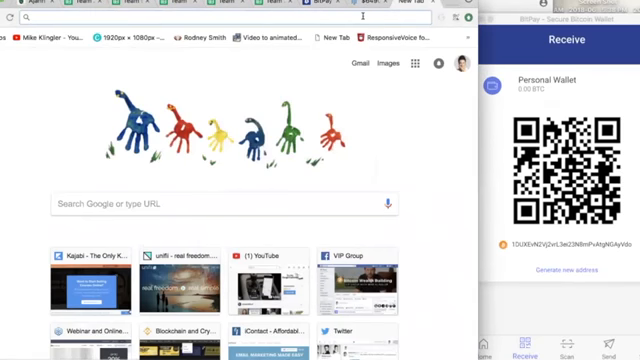
Enter 320 to reach GDAX's Withdraw Funds dialog in Chrome
{"action": "type", "text": "320"}
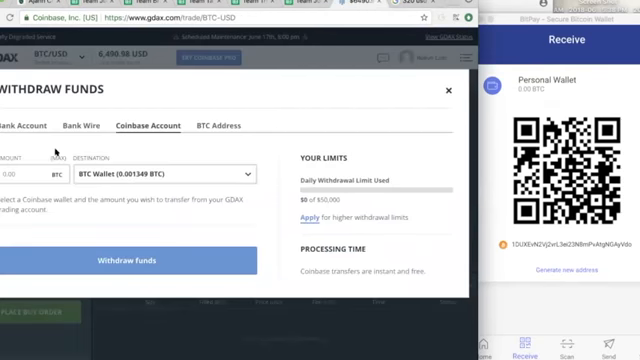
Switch the GDAX withdrawal to an external BTC Address and focus the amount field
{"action": "left_click", "coordinate": [216, 124]}
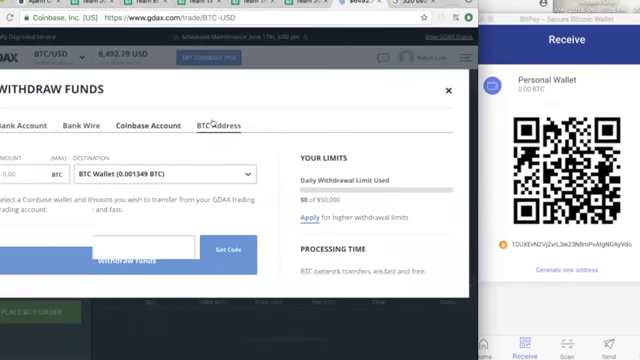
{"action": "left_click", "coordinate": [214, 124]}
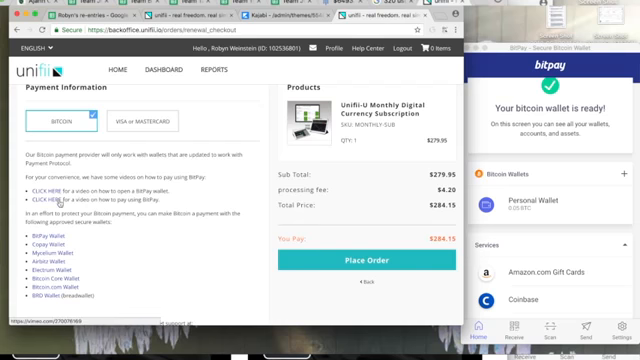
Read the Unifi checkout's BitPay payment instructions beside the $284.15 total
{"action": "scroll", "scroll_direction": "down", "scroll_amount": 3}
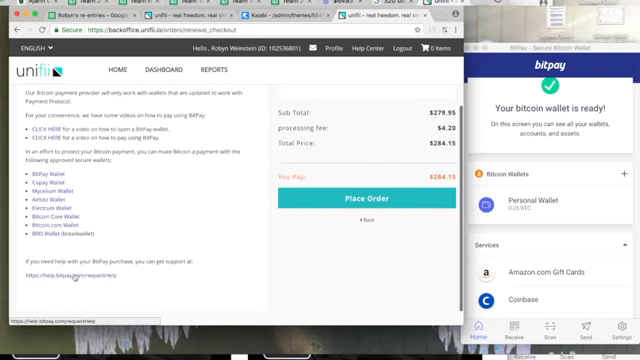